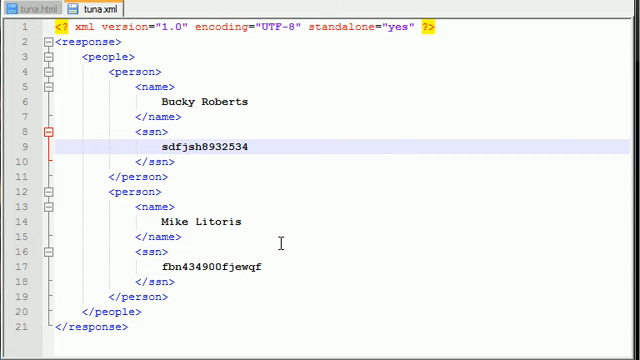
{"action": "mouse_move", "coordinate": [258, 210]}
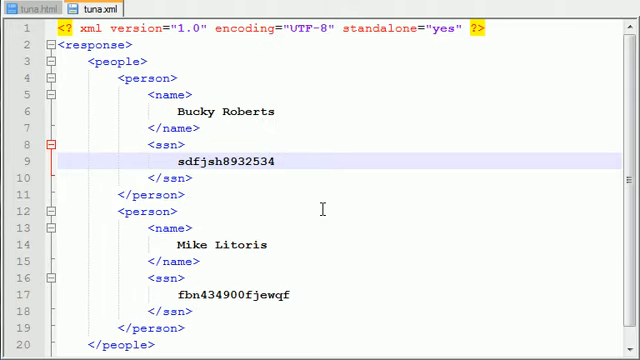
{"action": "mouse_move", "coordinate": [366, 258]}
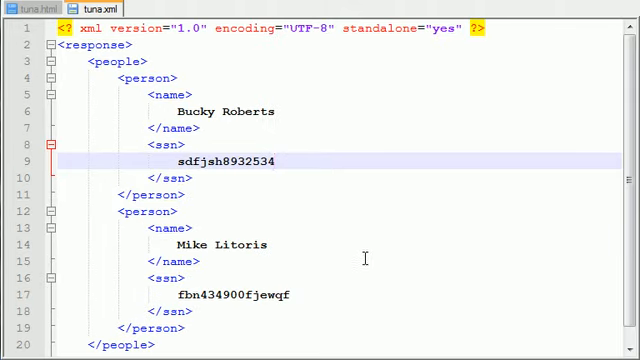